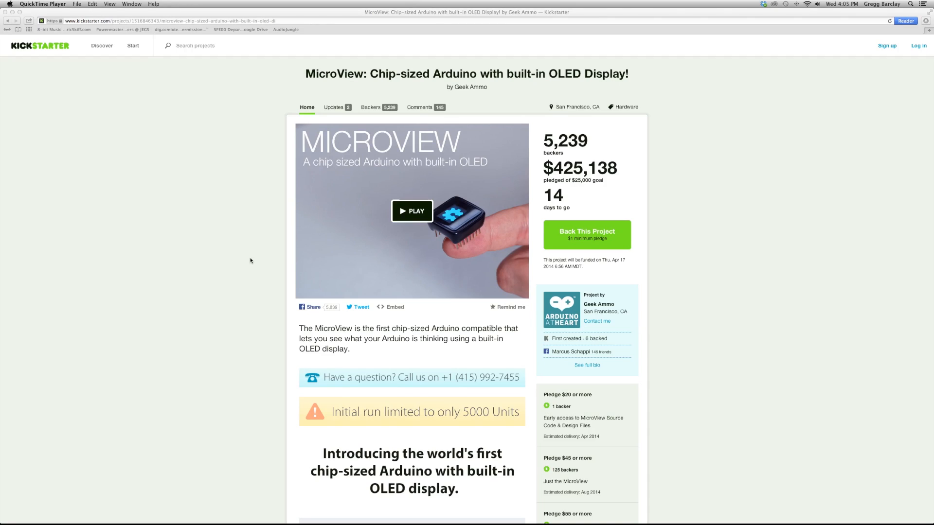
mouse_move(653, 235)
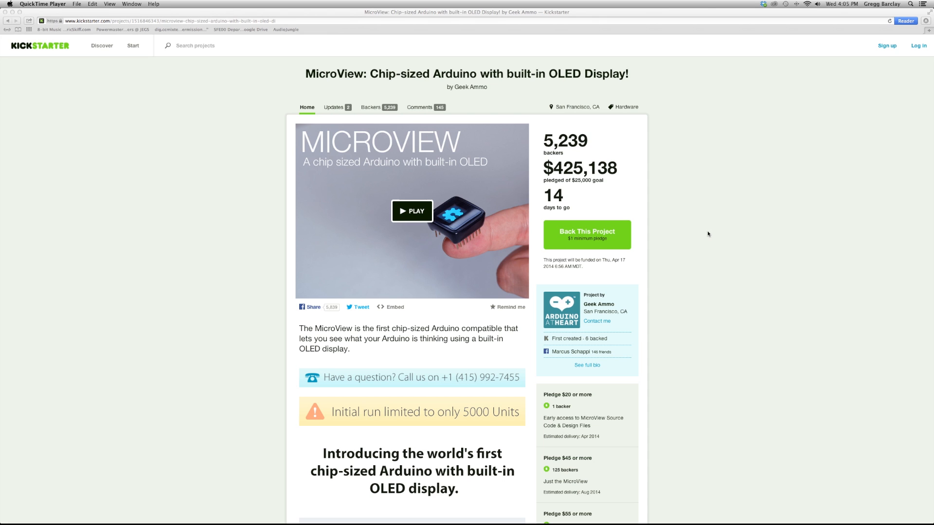
scroll(down, 3)
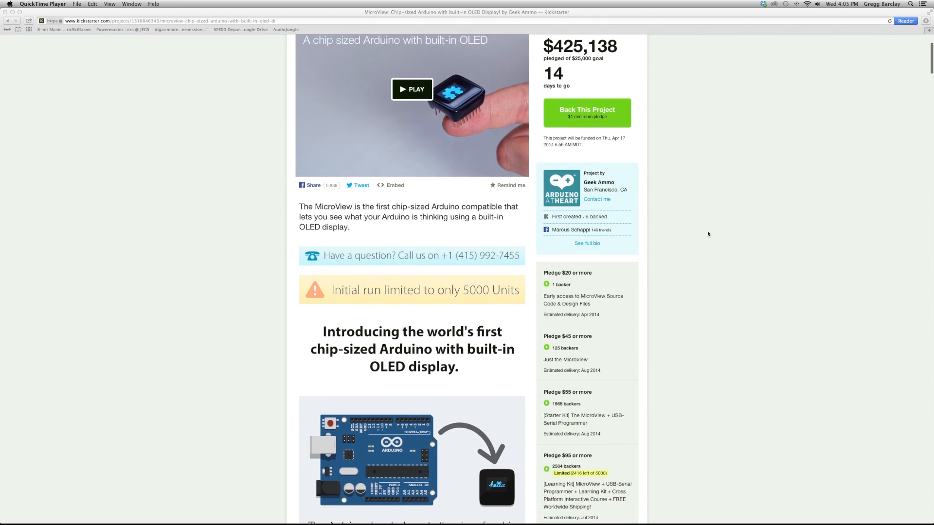